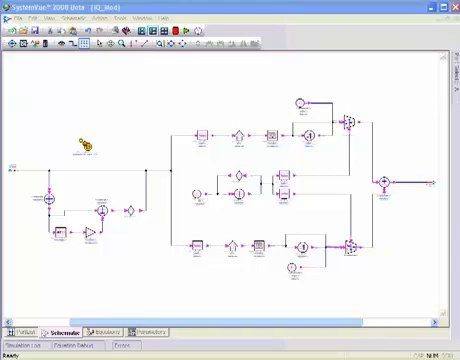
mouse_move(206, 152)
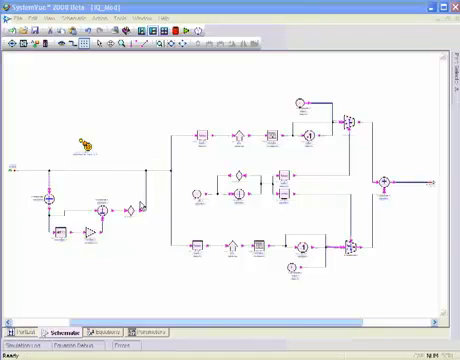
mouse_move(194, 158)
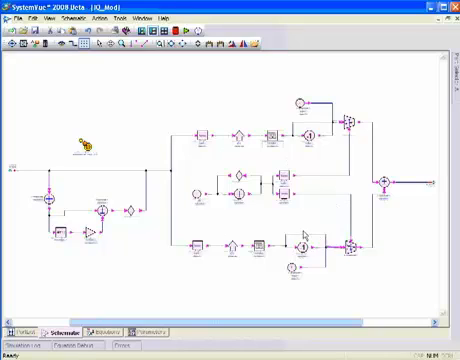
mouse_move(307, 234)
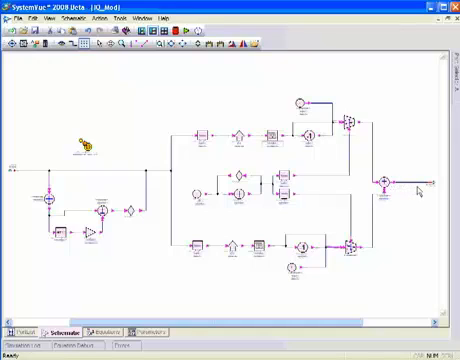
mouse_move(418, 189)
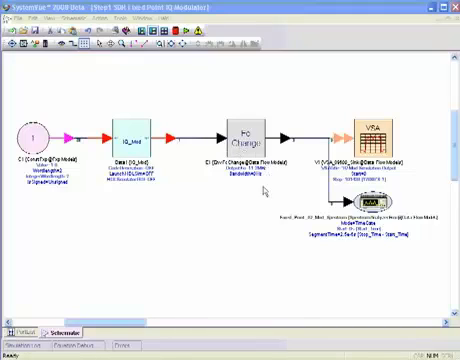
mouse_move(268, 190)
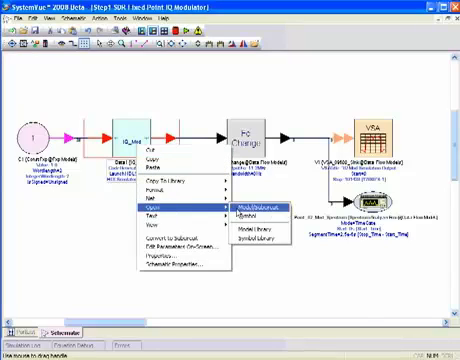
- Open the IQ_Mod block's Model/Subcircuit view to show its internal modulator schematic
left_click(252, 209)
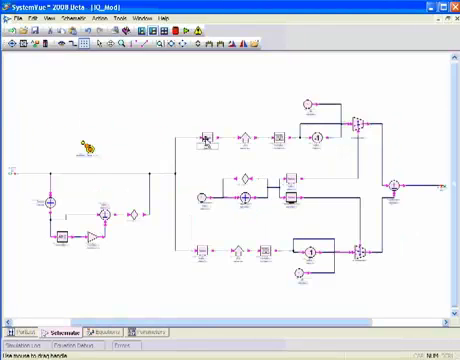